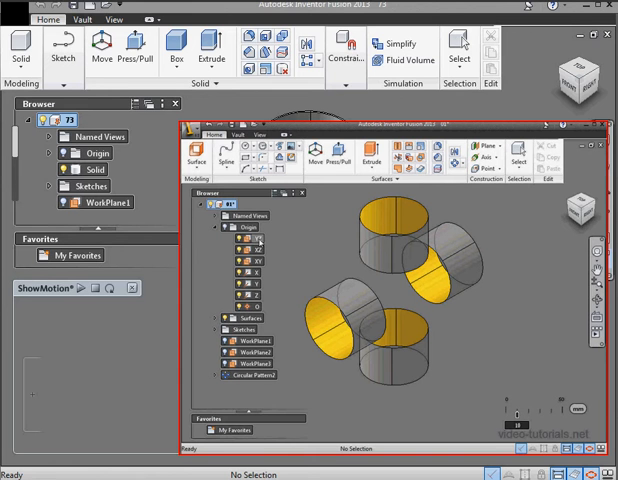
Step: Create a new sketch on the YZ origin plane in Document5
right_click(248, 238)
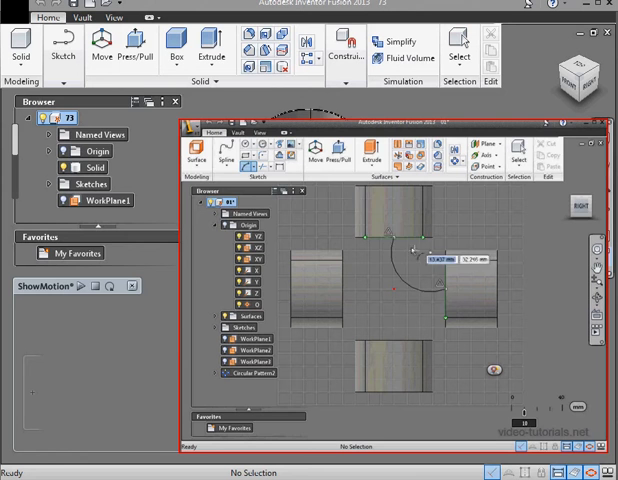
click(237, 158)
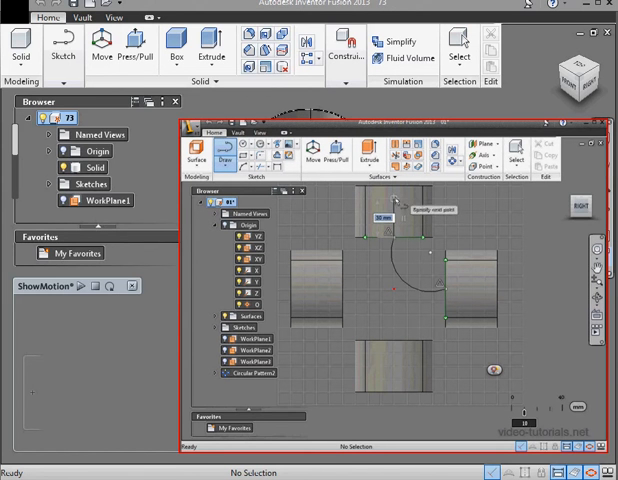
right_click(392, 205)
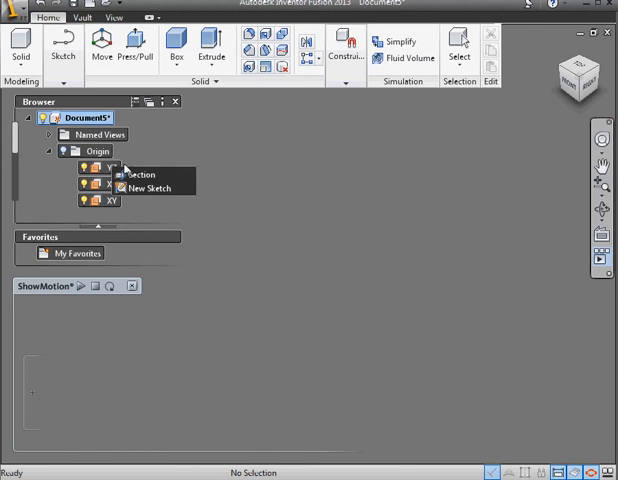
mouse_move(150, 189)
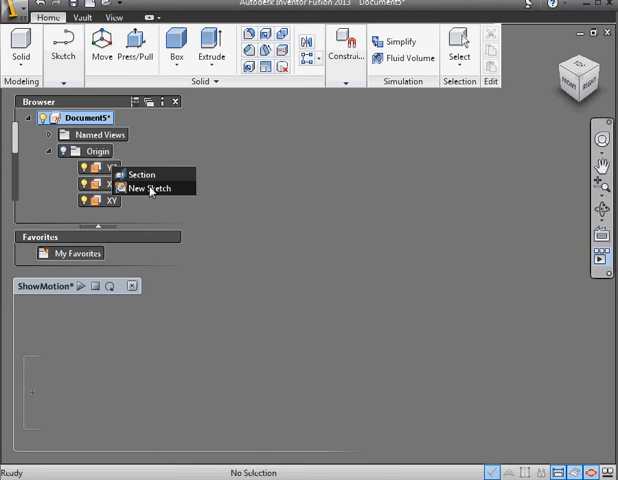
click(147, 188)
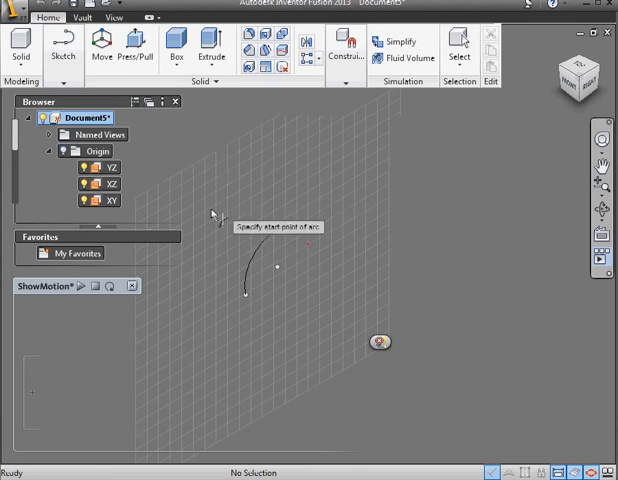
Step: Open the Sketch drop-down to reach the Line tool
click(63, 48)
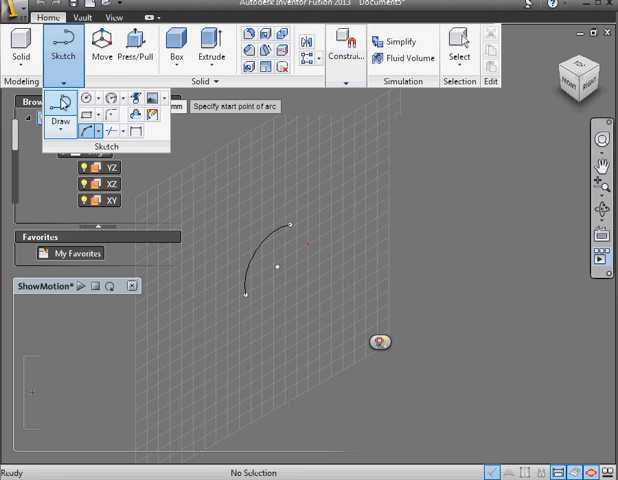
mouse_move(290, 250)
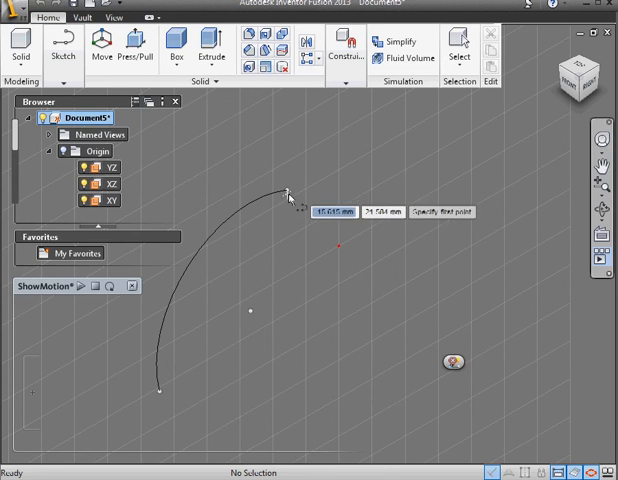
mouse_move(298, 208)
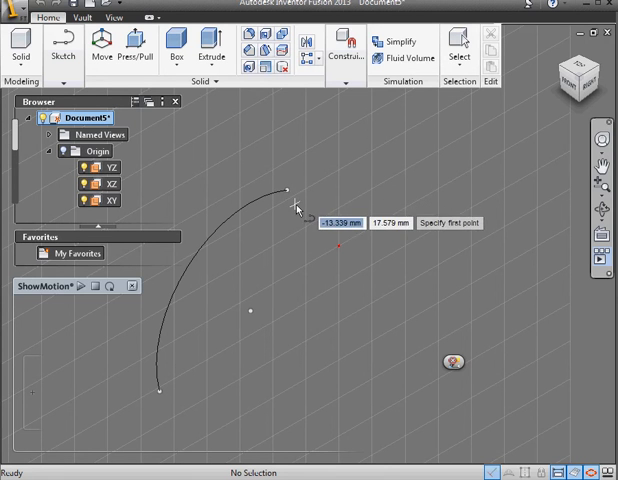
mouse_move(288, 194)
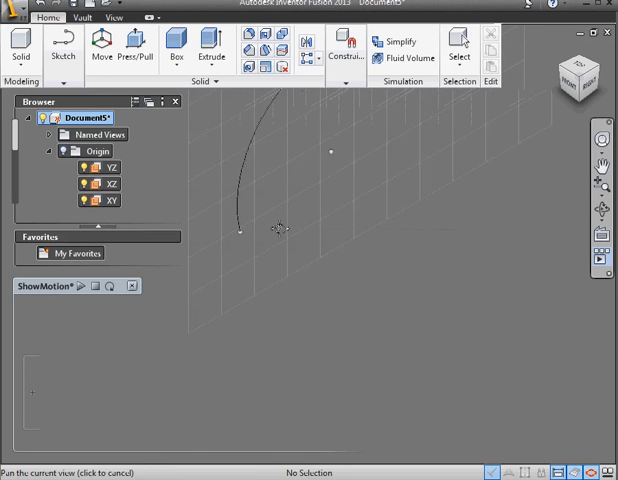
Step: Start a straight line at the arc's lower endpoint
click(63, 48)
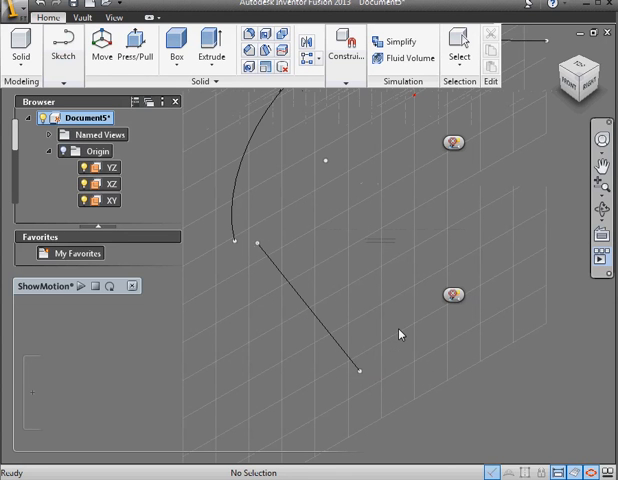
mouse_move(232, 244)
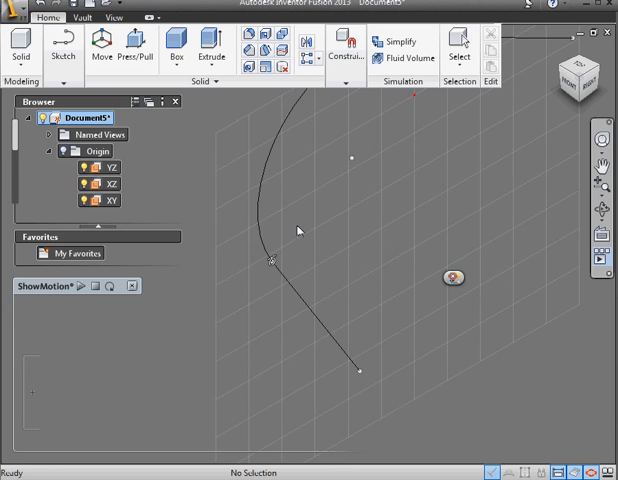
mouse_move(298, 224)
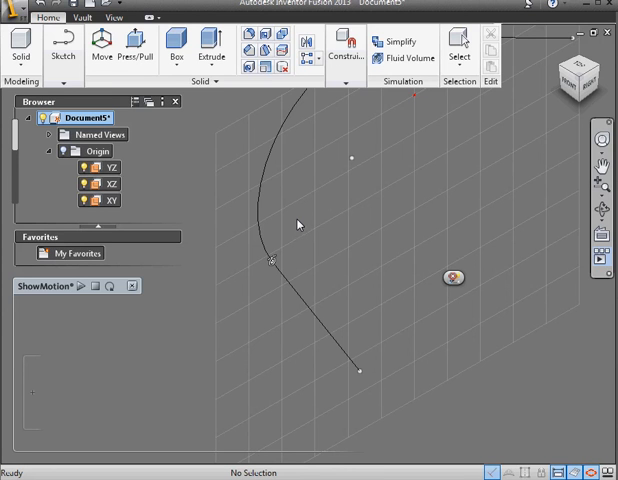